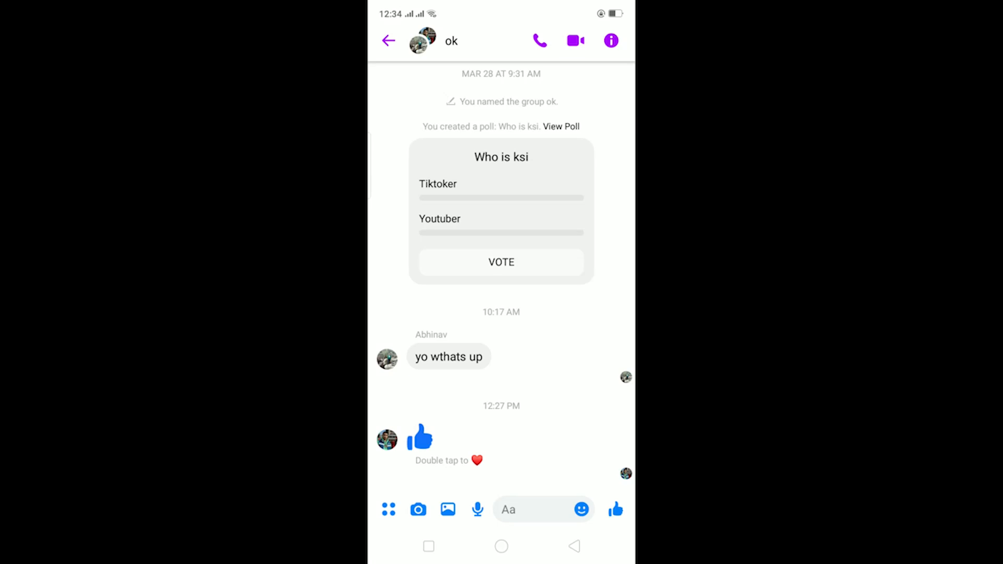
Step: Back out of the 'ok' group conversation to the Chats list
{"action": "left_click", "coordinate": [389, 41]}
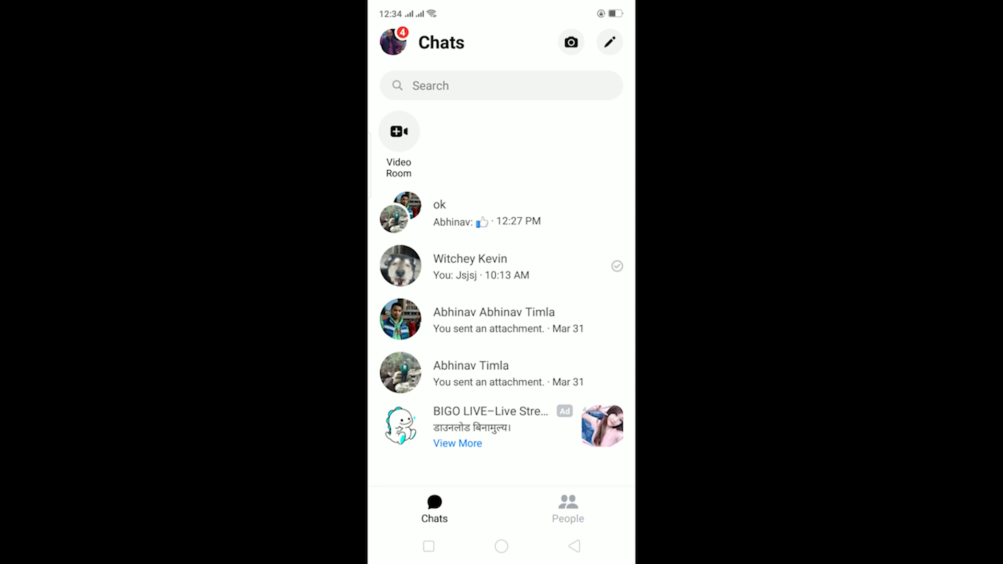
Step: Attempt Switch Account from the Me page, hit an empty login screen, and back out to profile settings
{"action": "left_click", "coordinate": [392, 42]}
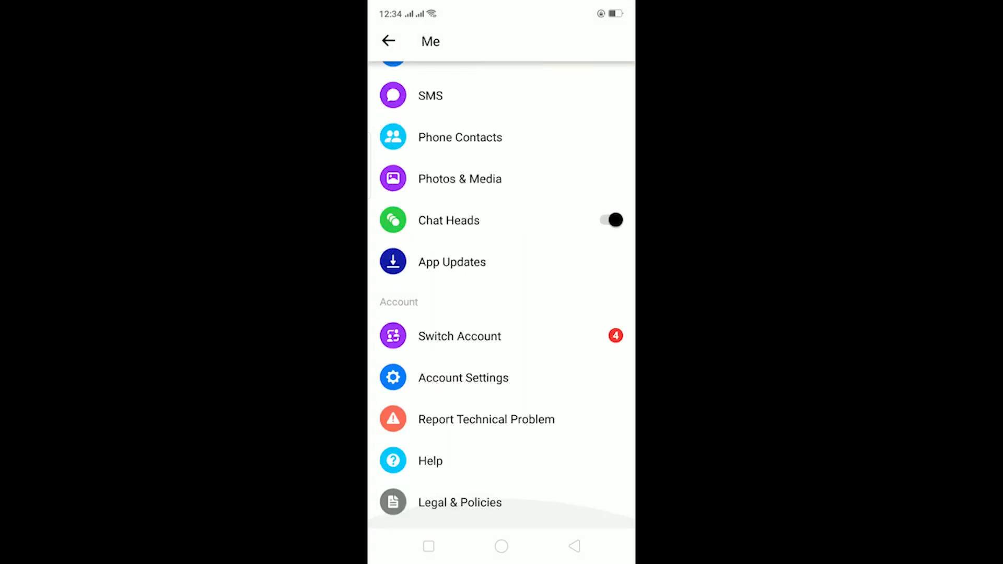
{"action": "left_click", "coordinate": [458, 335]}
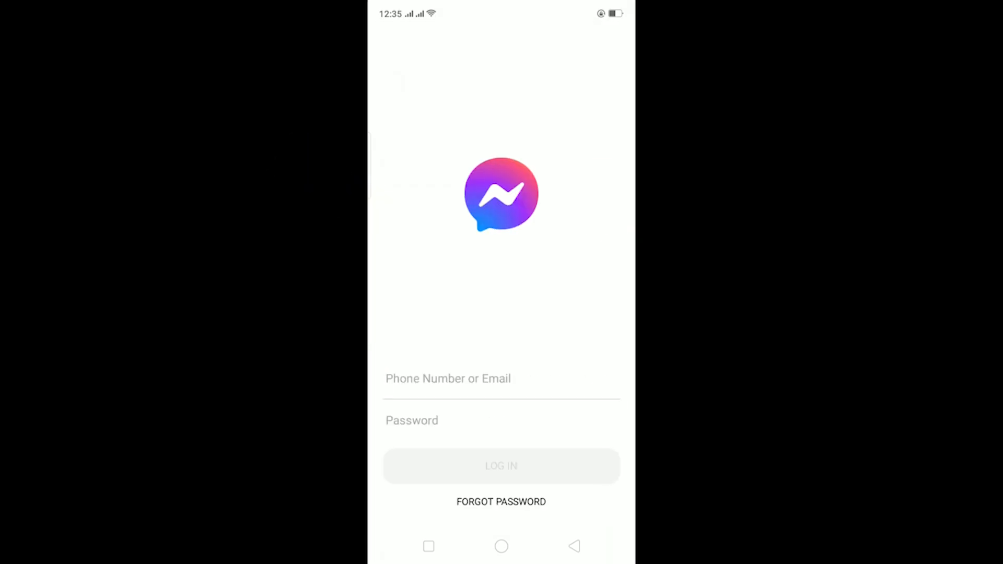
{"action": "left_click", "coordinate": [574, 546]}
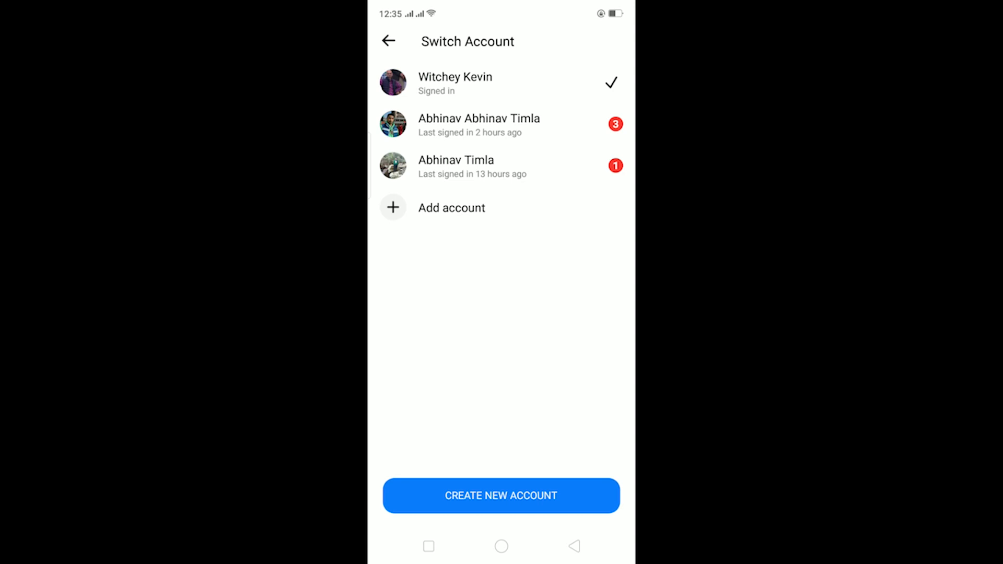
{"action": "left_click", "coordinate": [388, 41]}
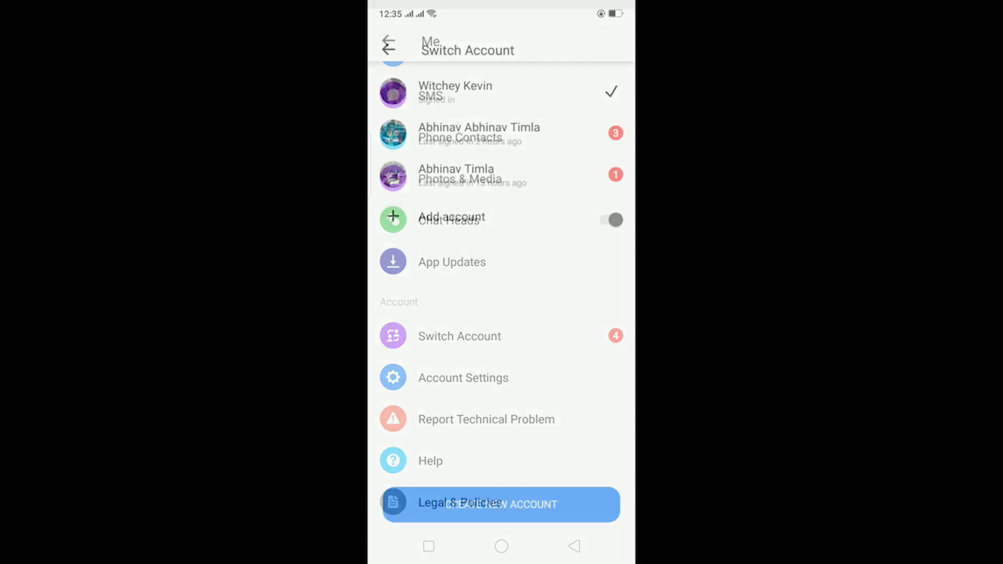
{"action": "left_click", "coordinate": [388, 45]}
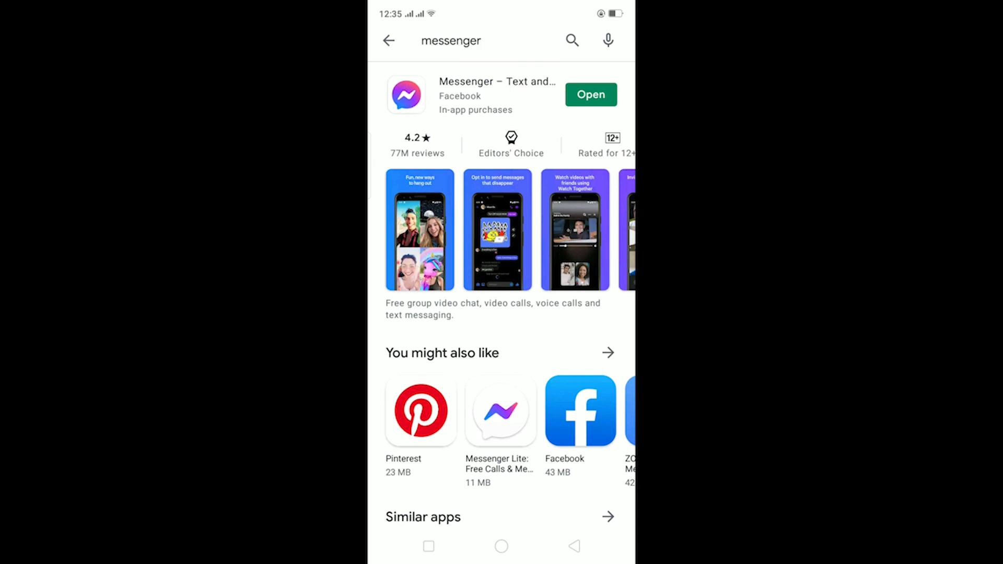
Step: Leave the Messenger Play Store listing (showing Open, no update) for the home screen
{"action": "left_click", "coordinate": [501, 547]}
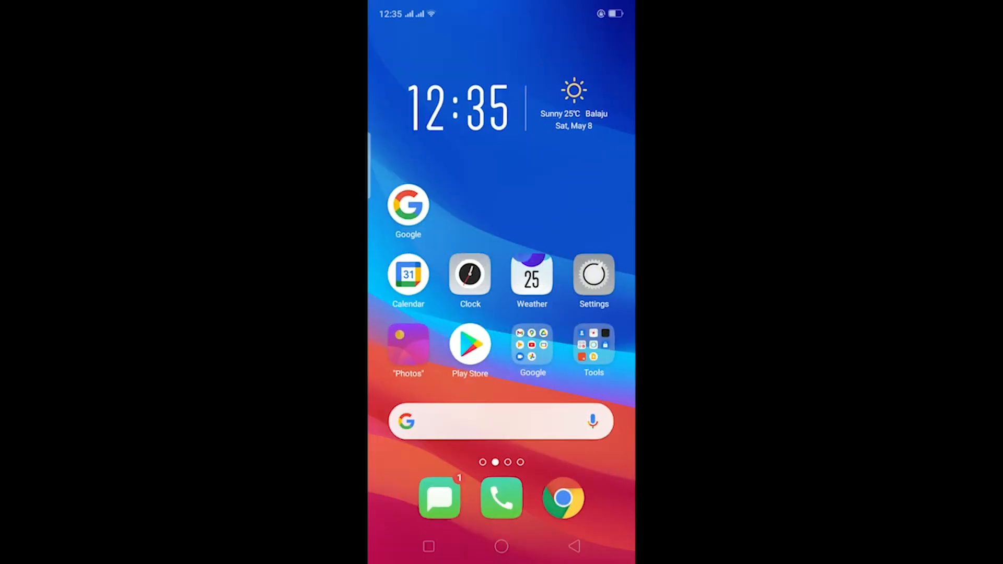
Step: Clear Messenger's app data in Storage Usage, confirm the wipe, and return to the home screen
{"action": "scroll", "scroll_direction": "left", "scroll_amount": 3}
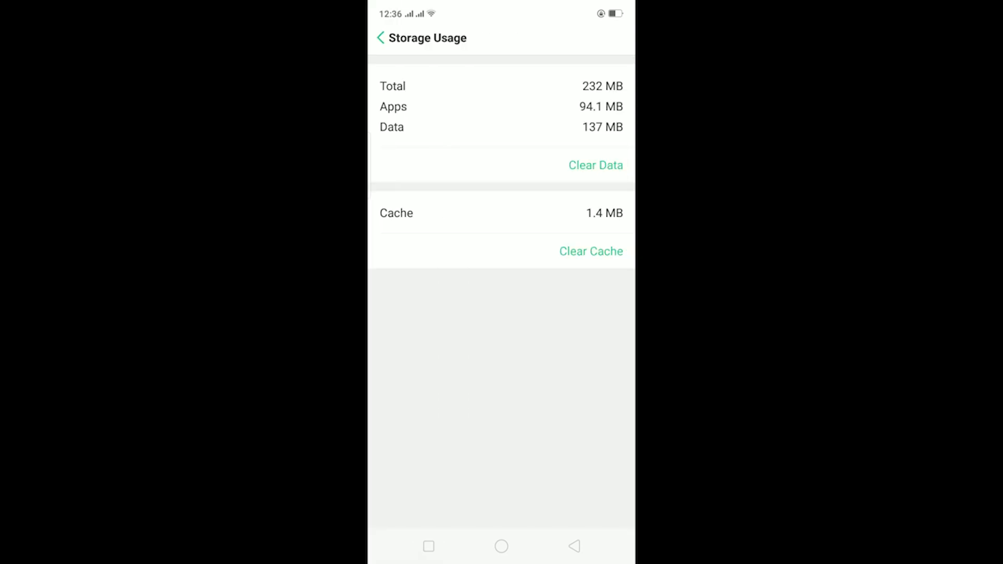
{"action": "left_click", "coordinate": [595, 165]}
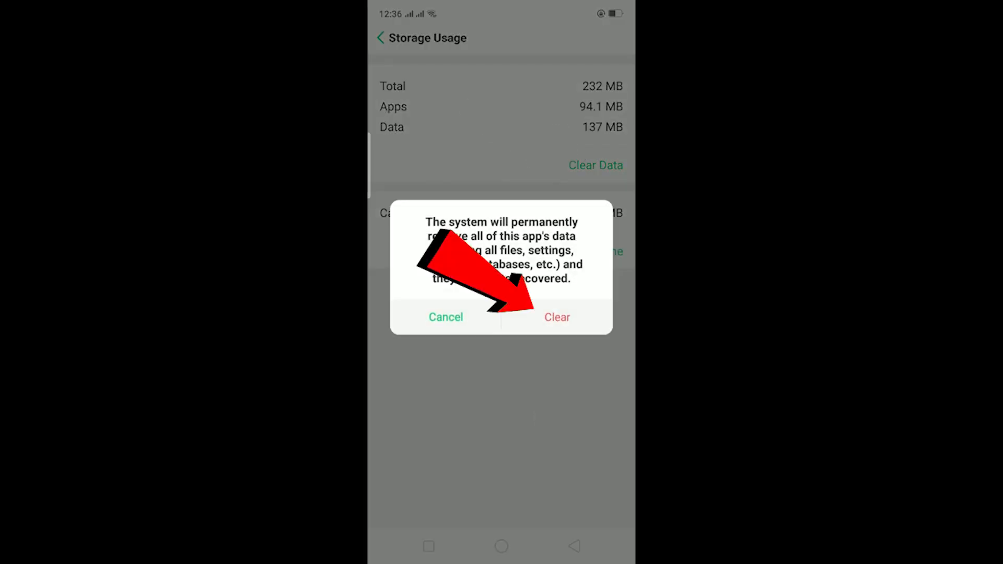
{"action": "left_click", "coordinate": [556, 318]}
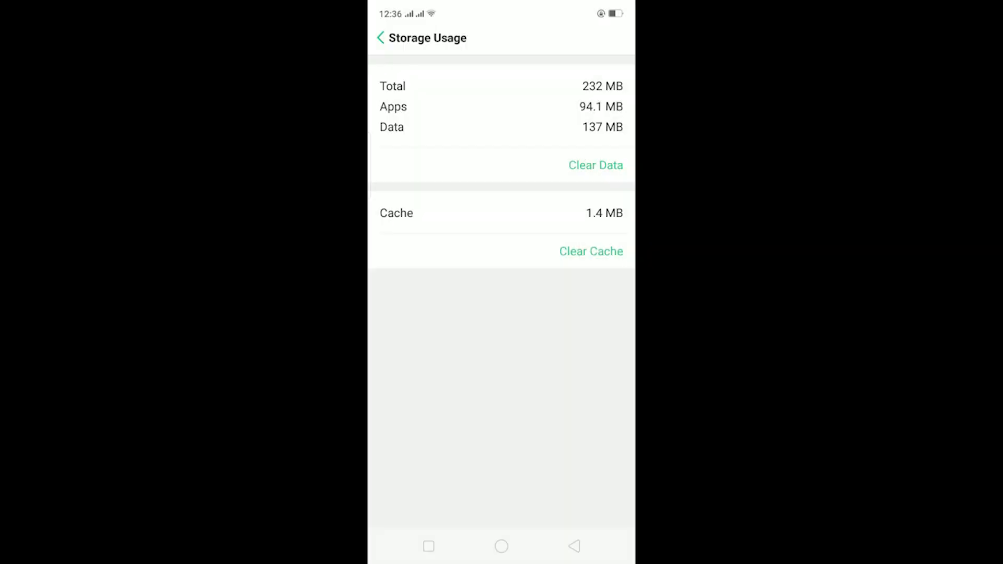
{"action": "left_click", "coordinate": [574, 546]}
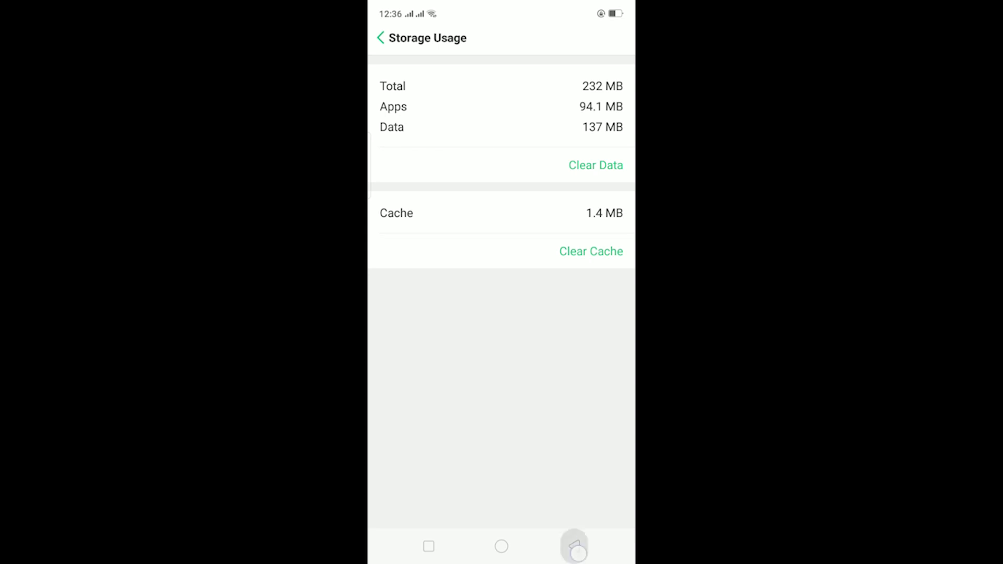
{"action": "left_click", "coordinate": [380, 38]}
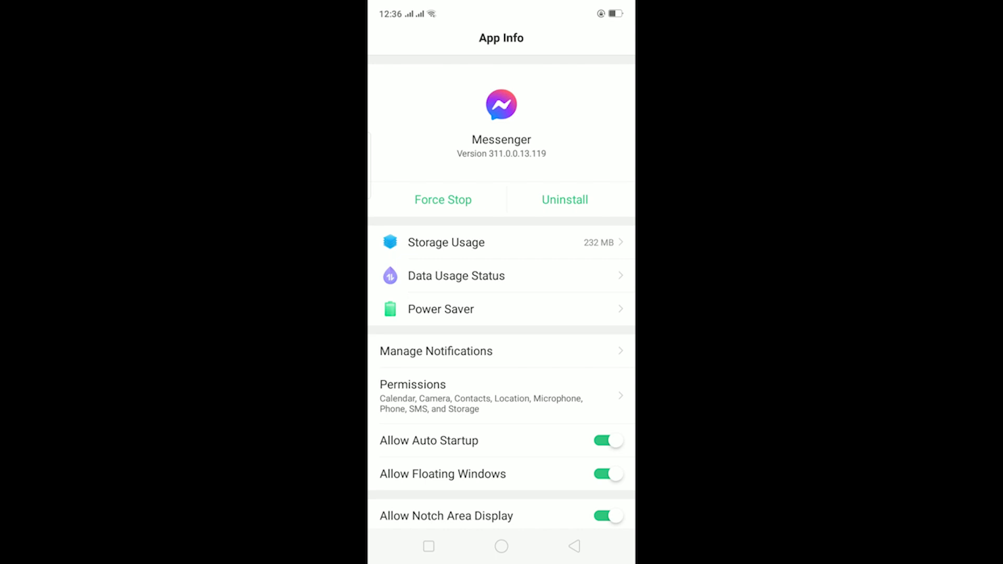
{"action": "left_click", "coordinate": [500, 546]}
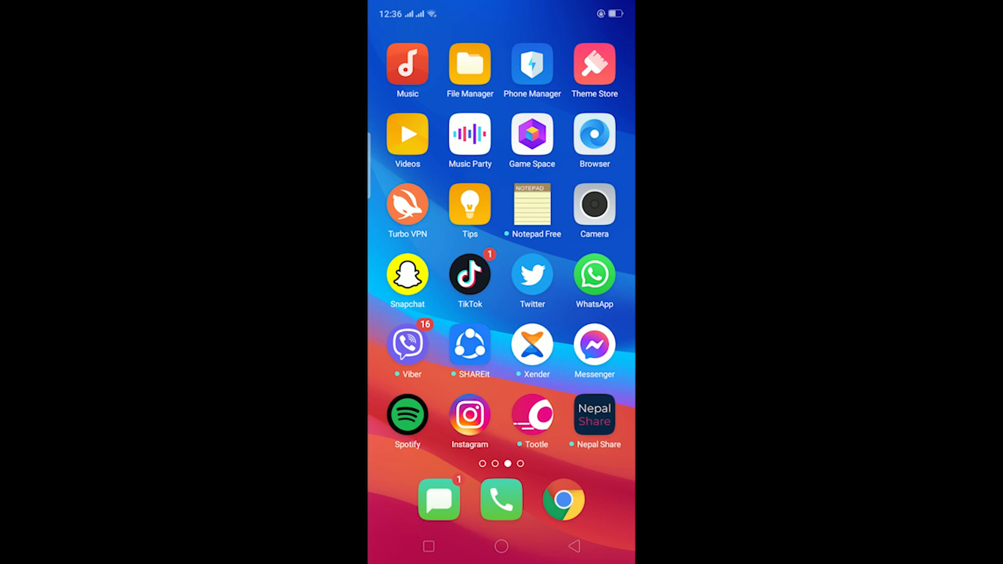
Step: Relaunch Messenger from the home screen, visit the Me page, and return to the loaded chat list
{"action": "left_click", "coordinate": [593, 346]}
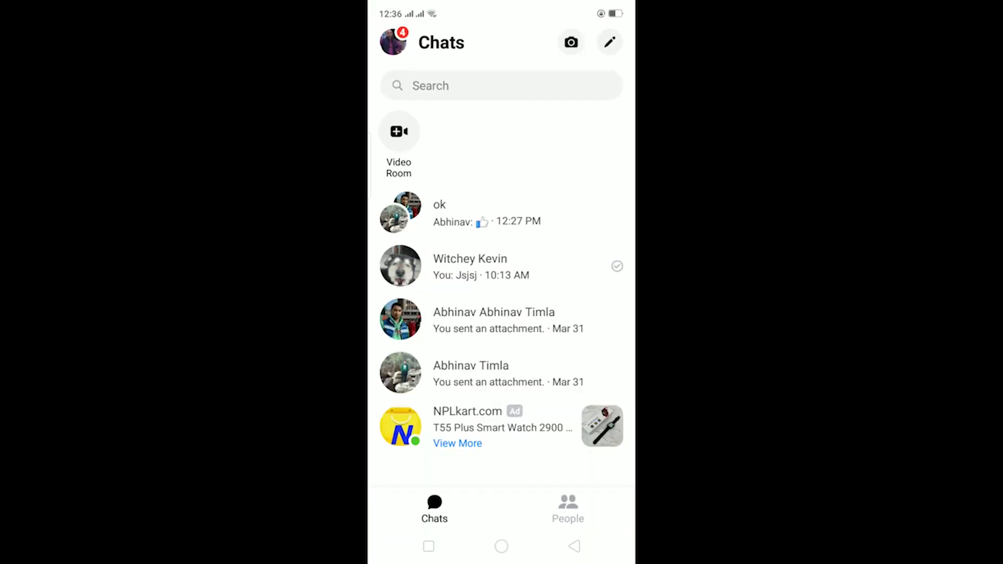
{"action": "left_click", "coordinate": [393, 41]}
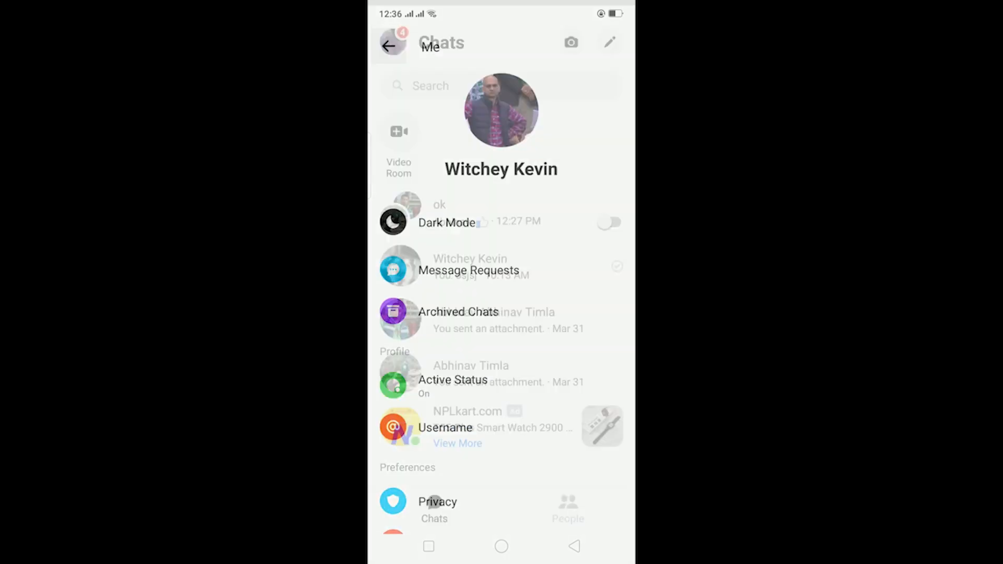
{"action": "left_click", "coordinate": [390, 46]}
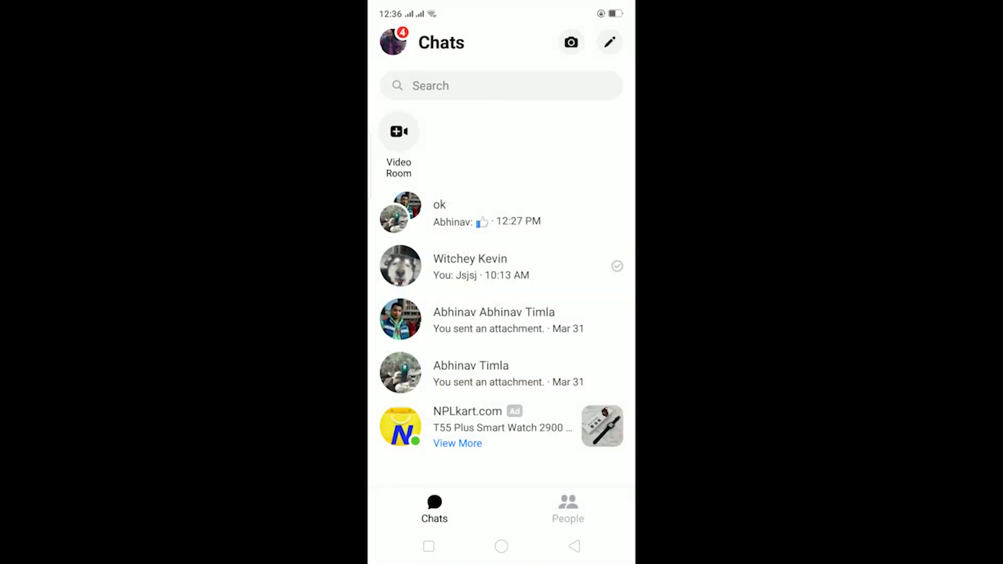